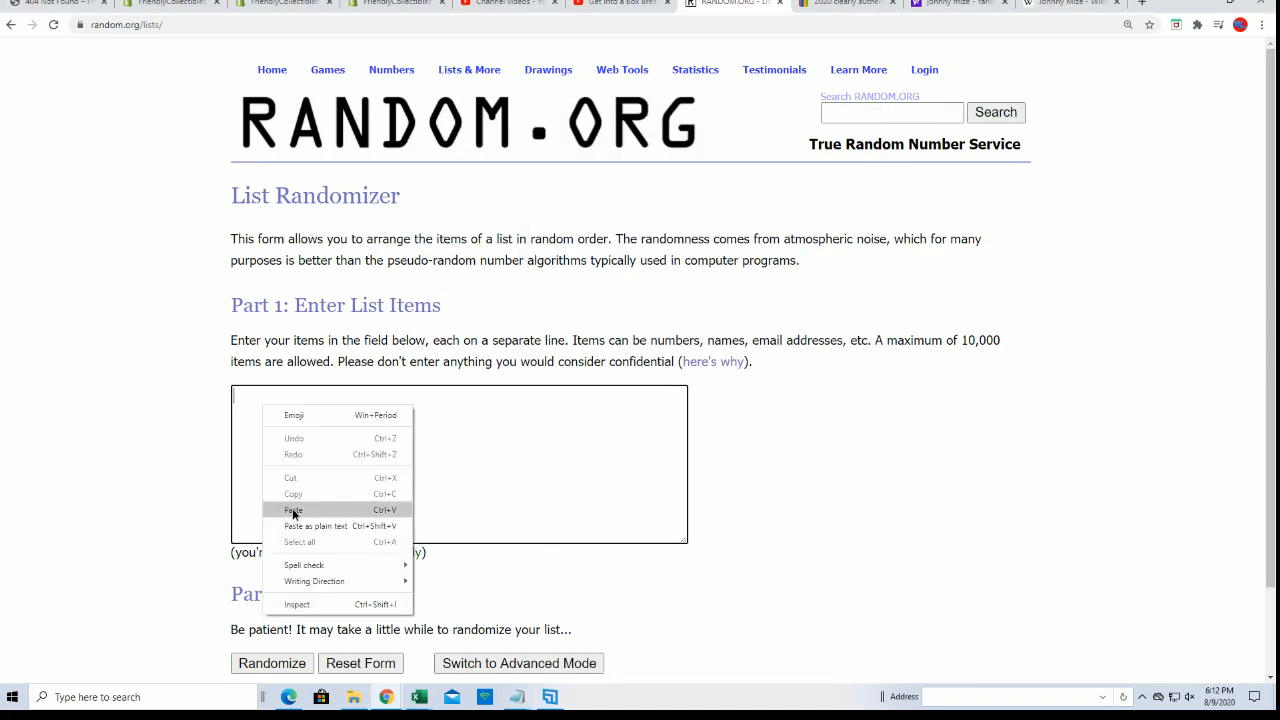
# Paste the 14 owner names into the list box and shuffle them seven times.
pyautogui.click(293, 510)
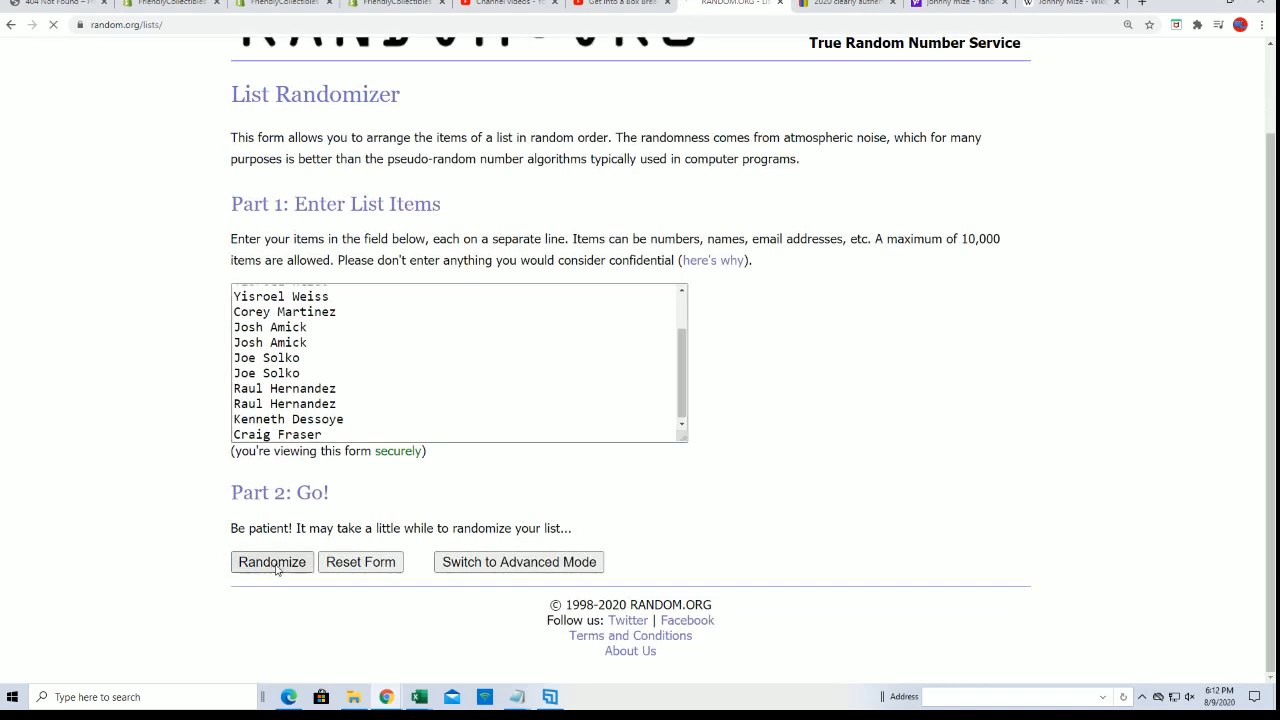
pyautogui.click(271, 562)
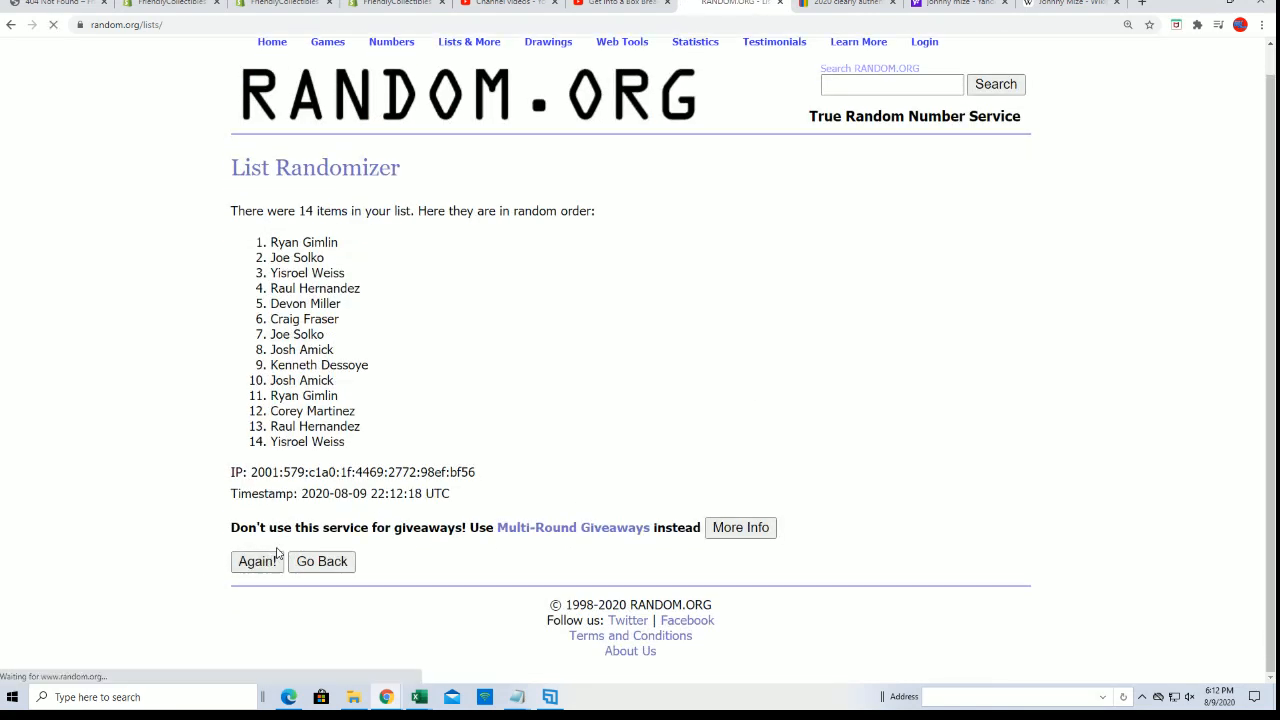
pyautogui.click(257, 561)
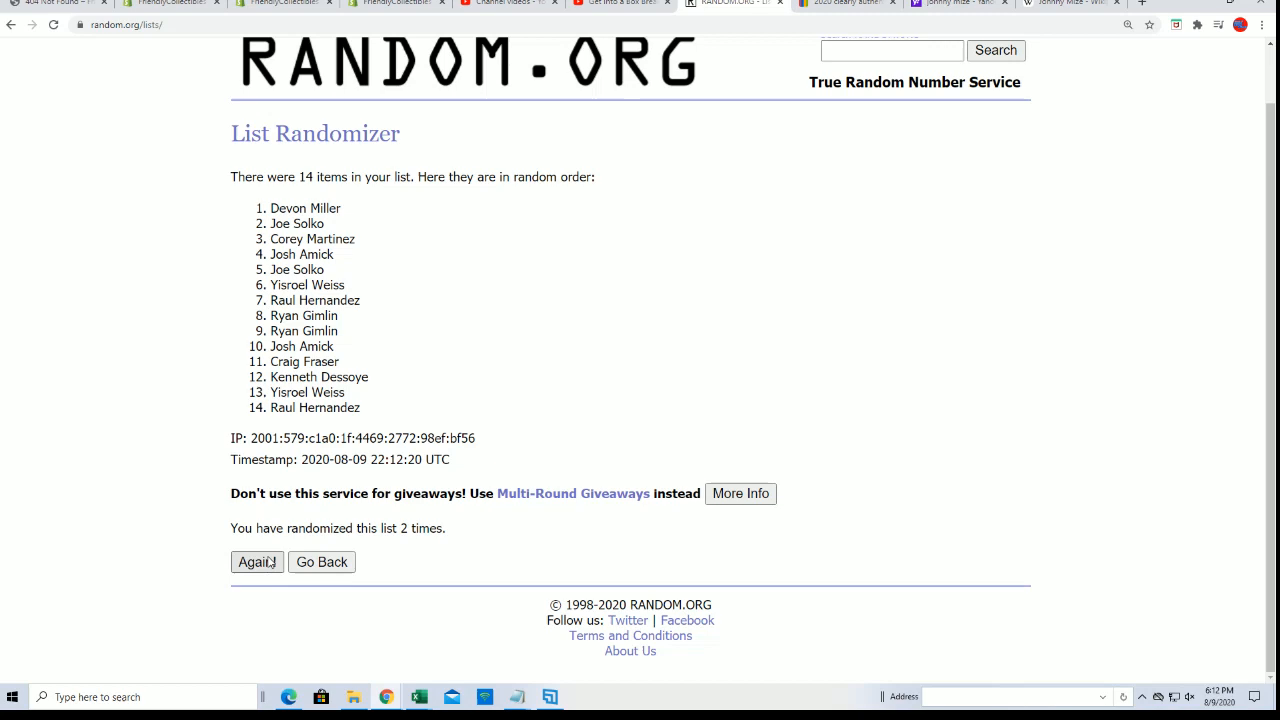
pyautogui.click(256, 562)
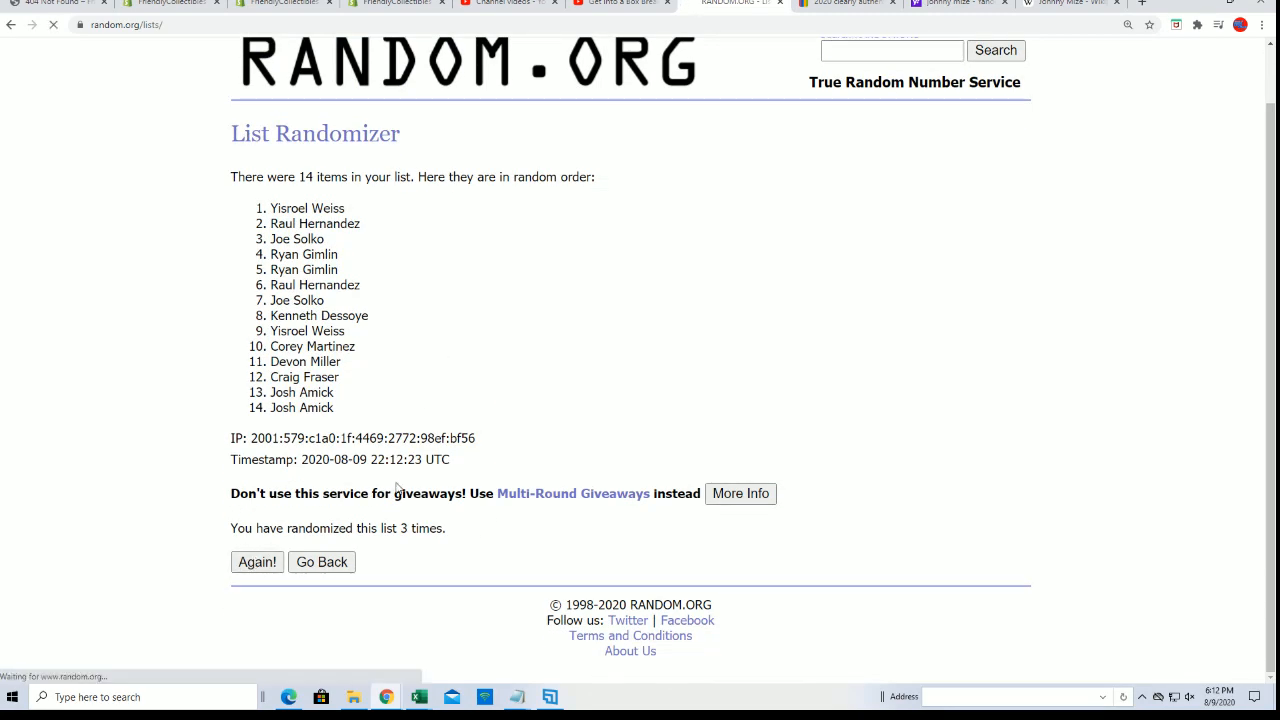
pyautogui.click(257, 562)
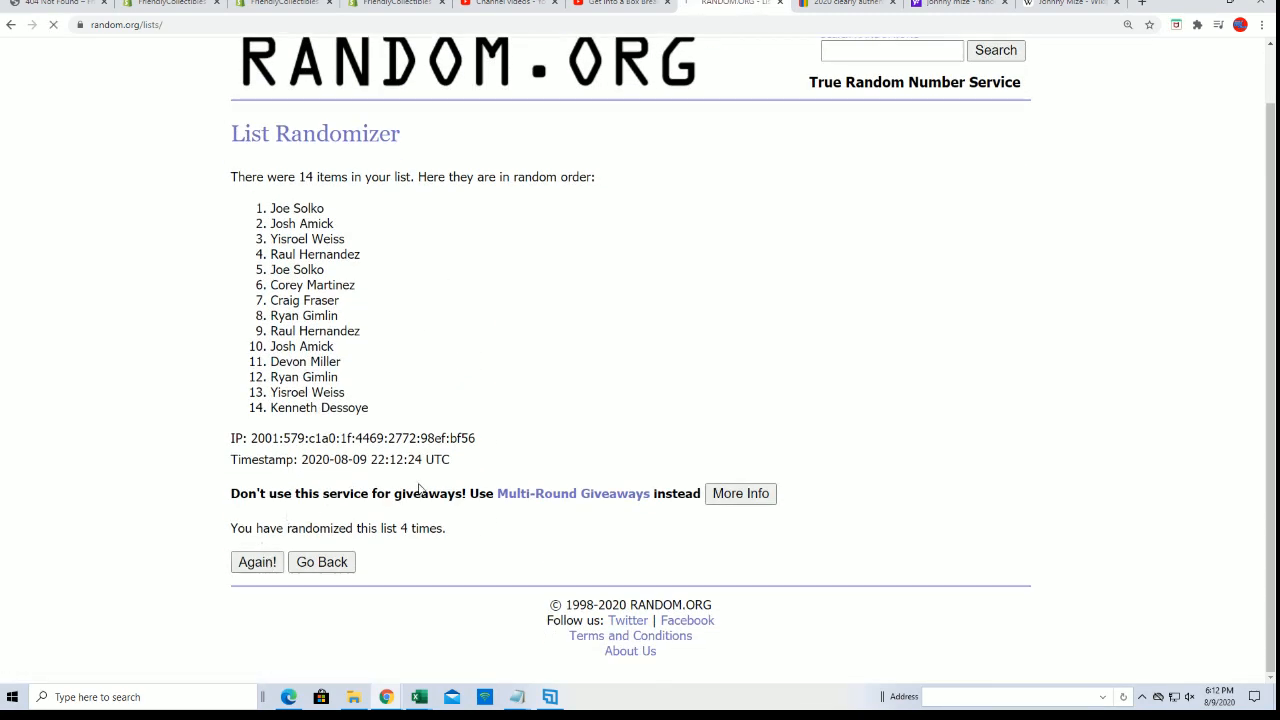
pyautogui.click(257, 562)
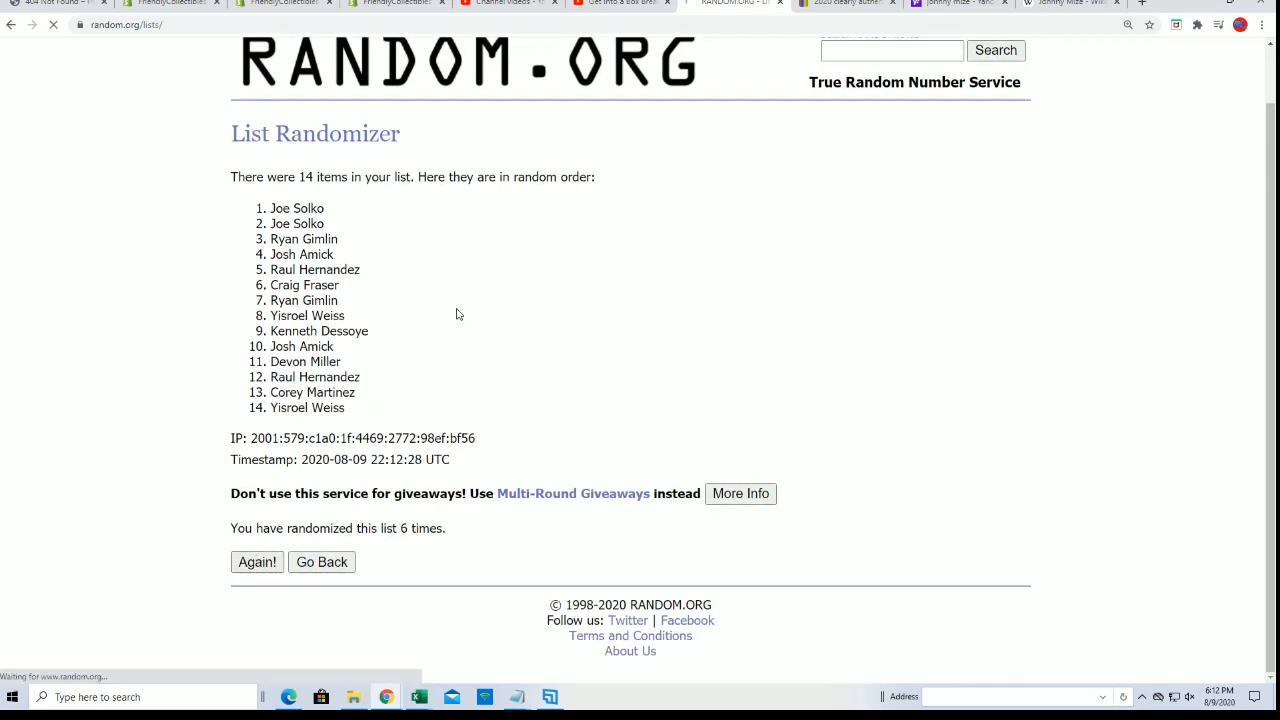
pyautogui.click(257, 562)
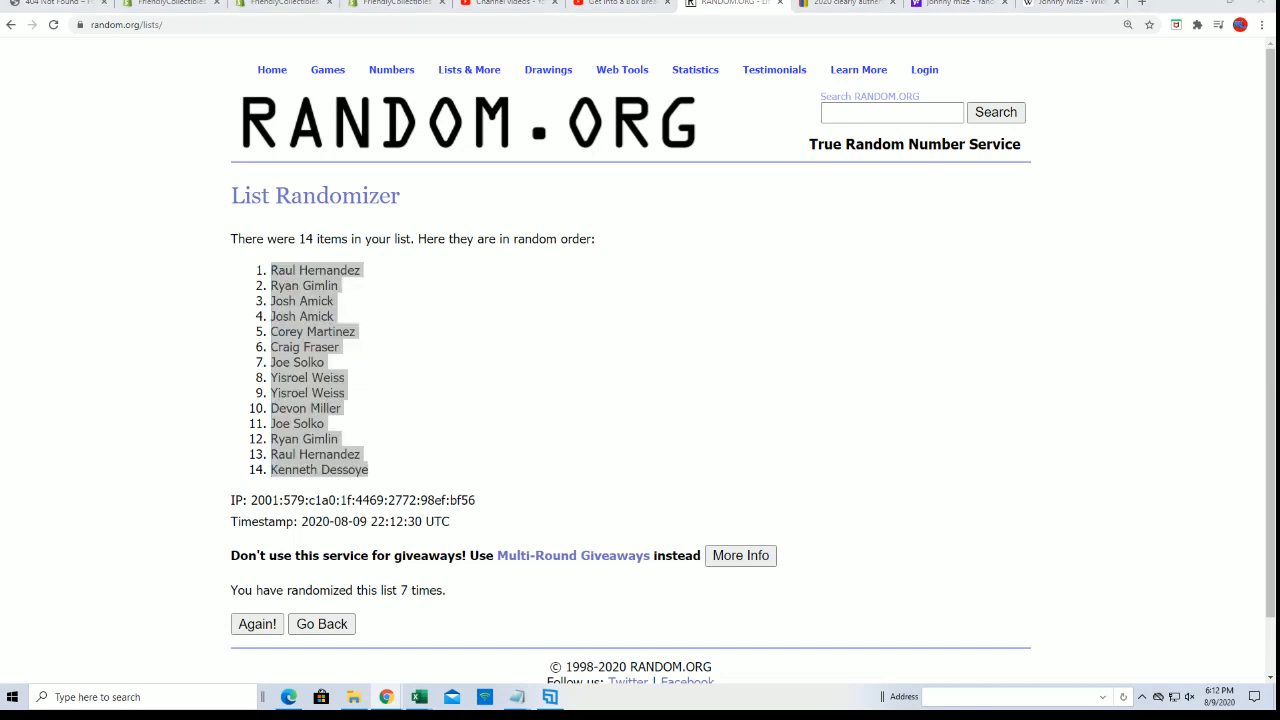
# Paste the shuffled owner names as plain text into A2 and zoom in on the sheet.
pyautogui.click(416, 696)
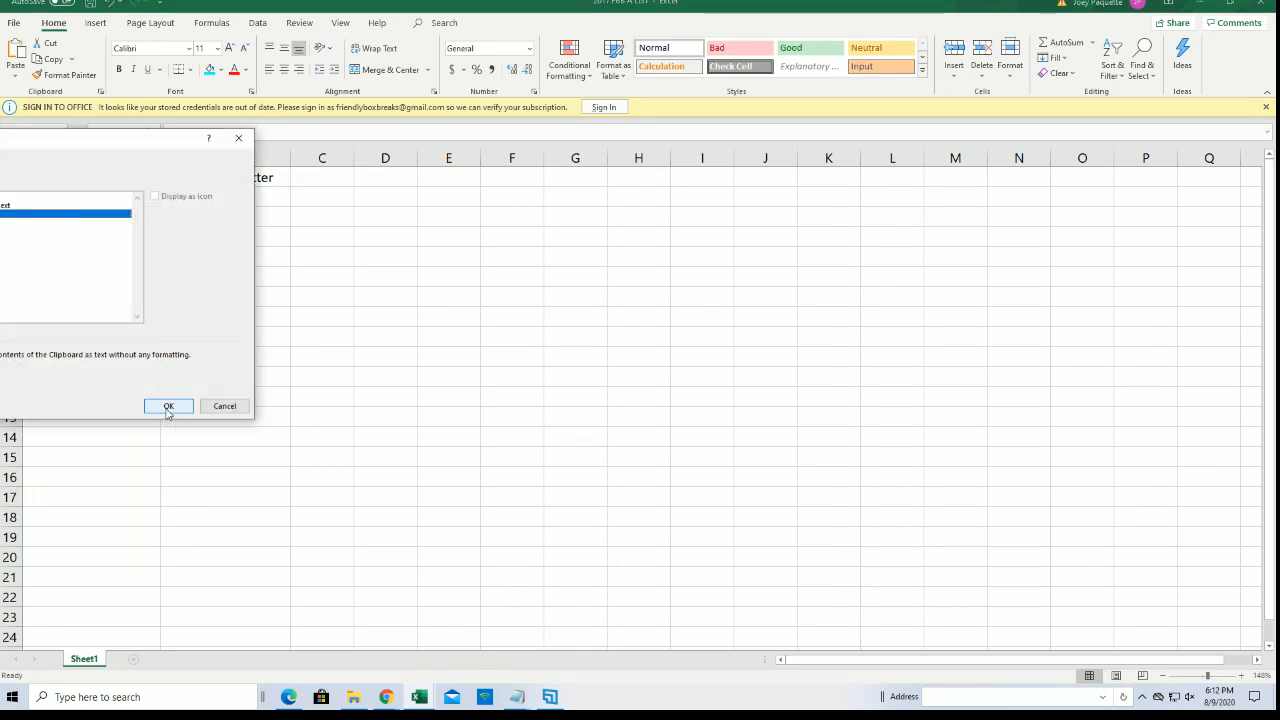
pyautogui.click(168, 406)
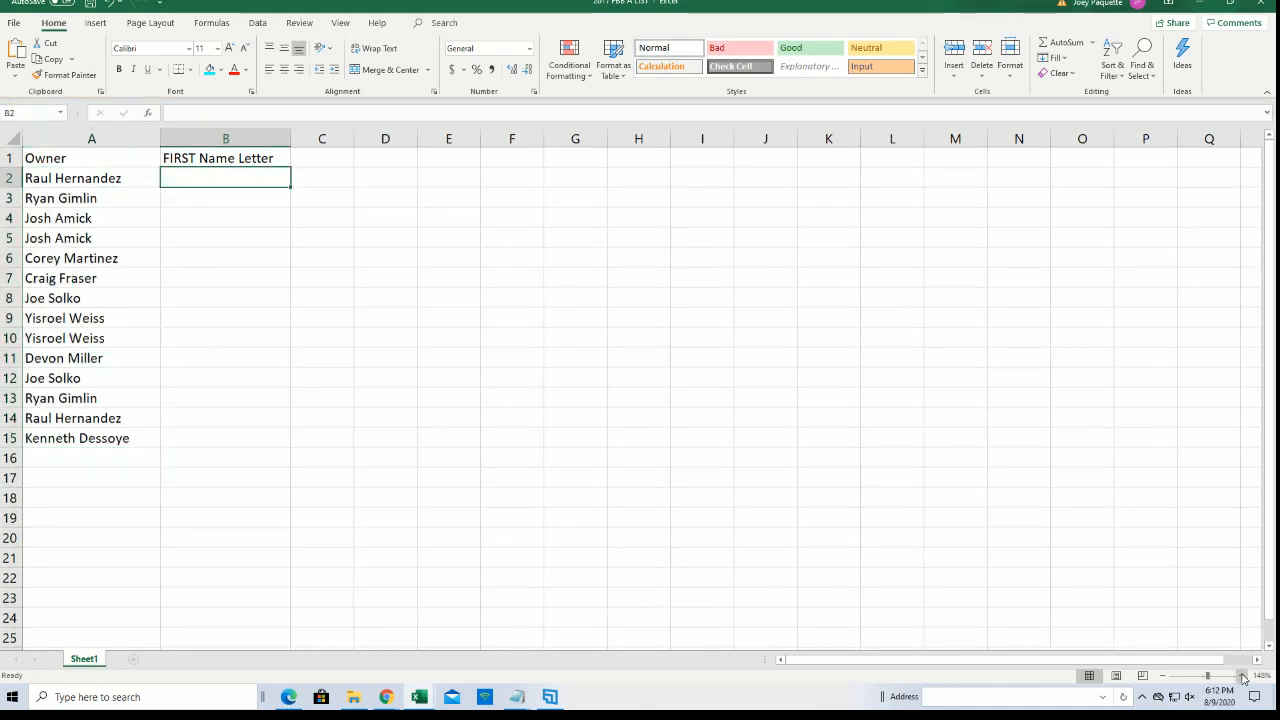
pyautogui.click(1240, 677)
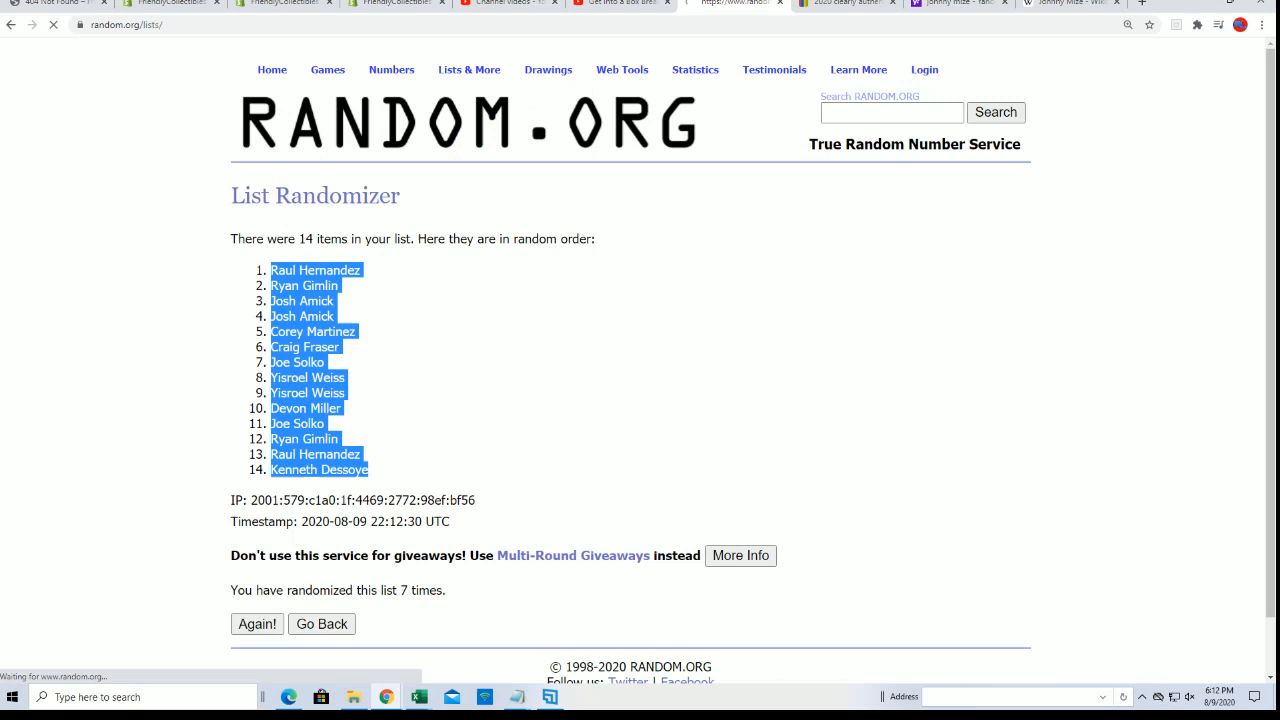
# Go back, paste the 14 letter groups into the list box and shuffle them seven times.
pyautogui.click(321, 623)
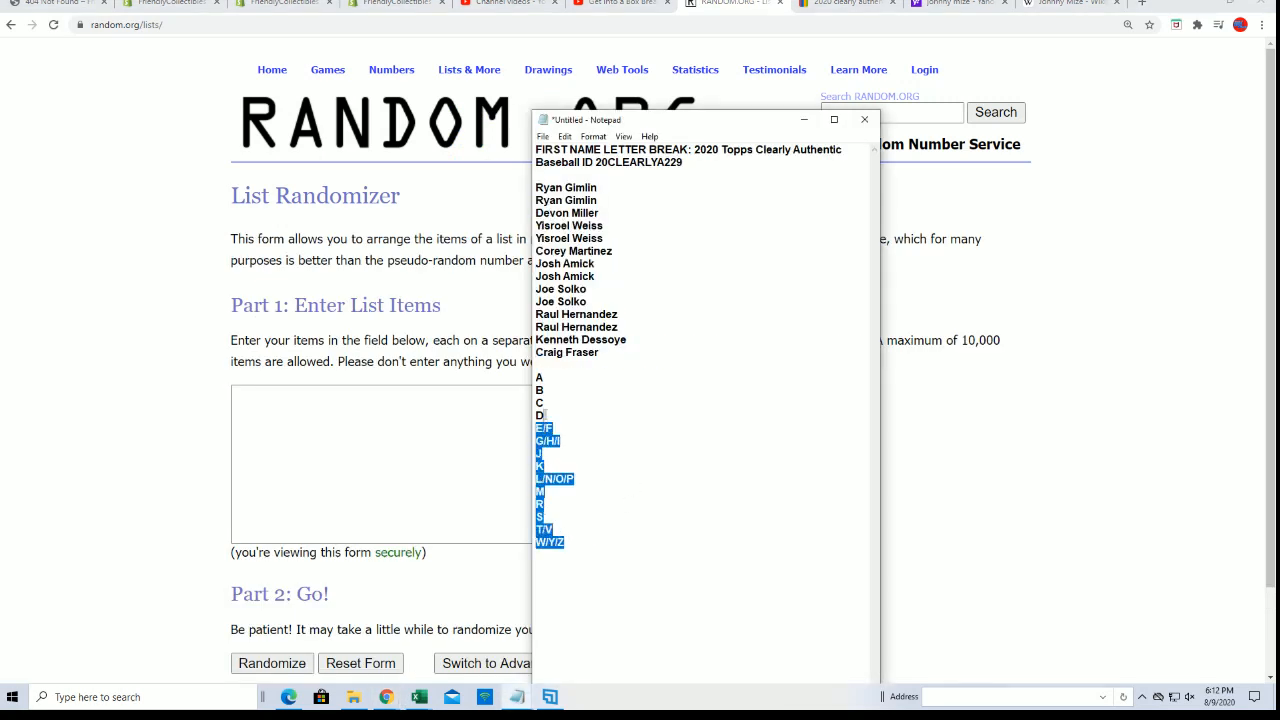
pyautogui.rightClick(540, 377)
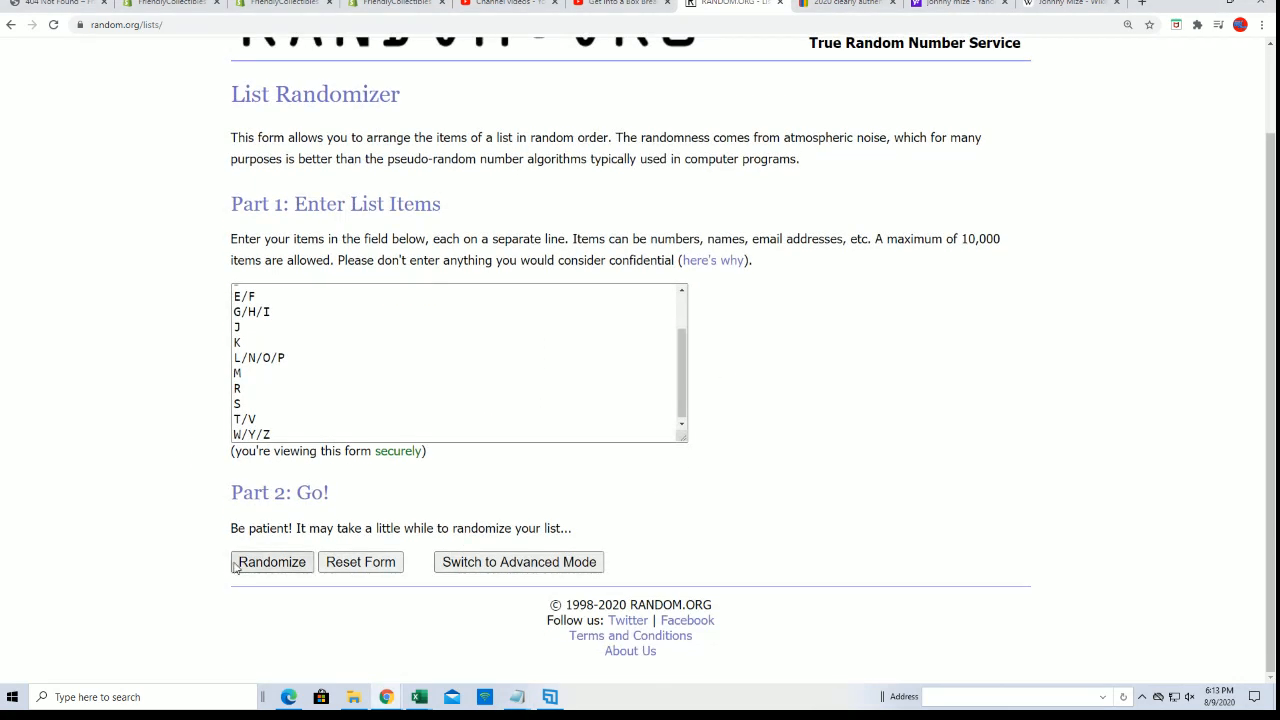
pyautogui.click(270, 562)
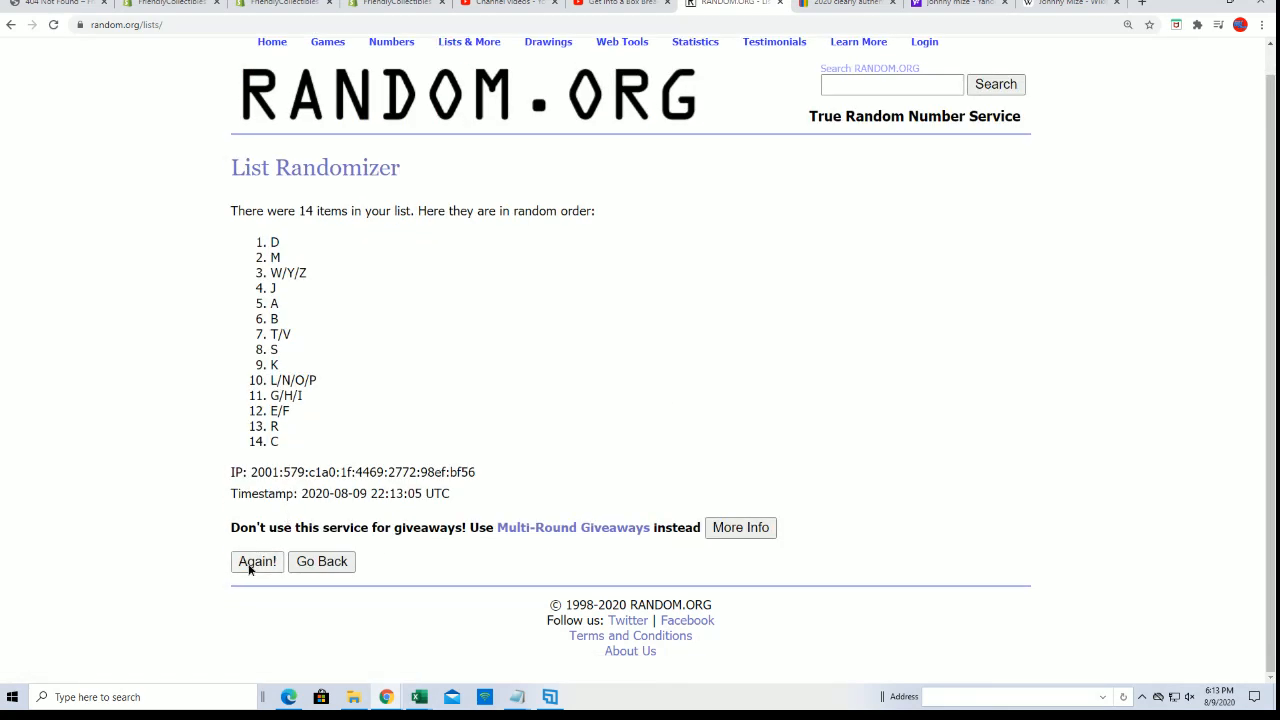
pyautogui.click(256, 562)
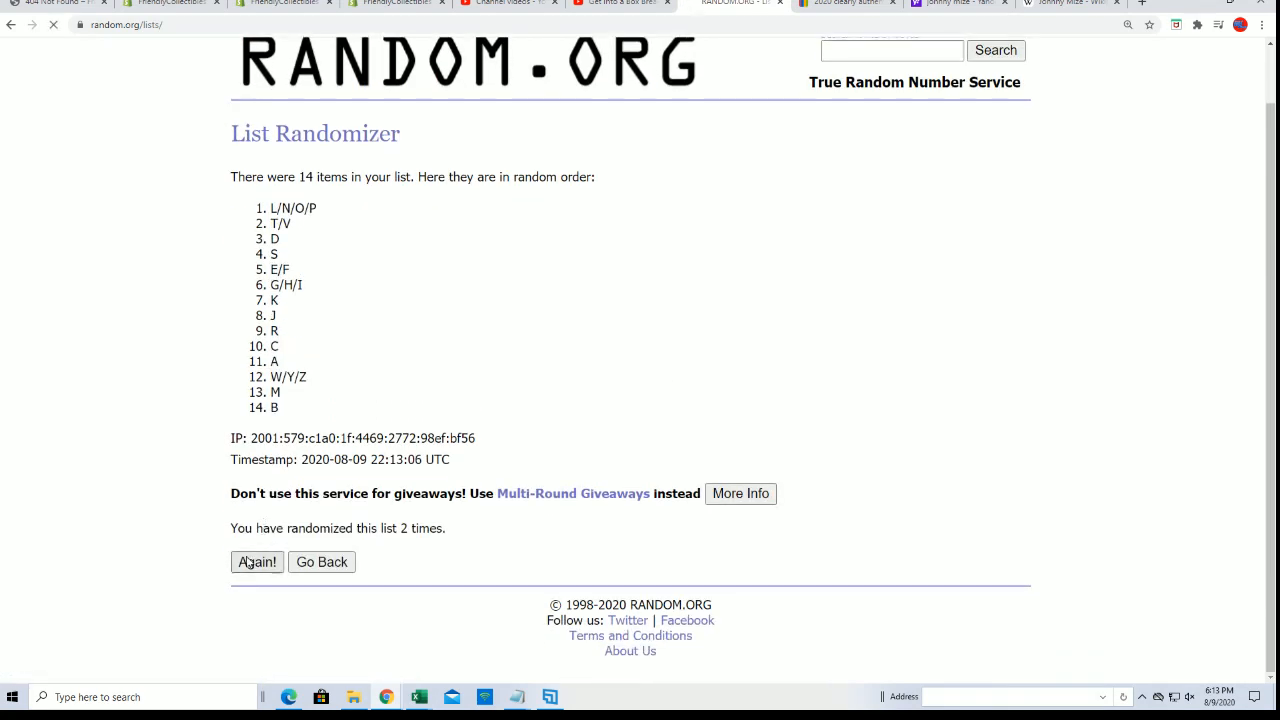
pyautogui.click(257, 562)
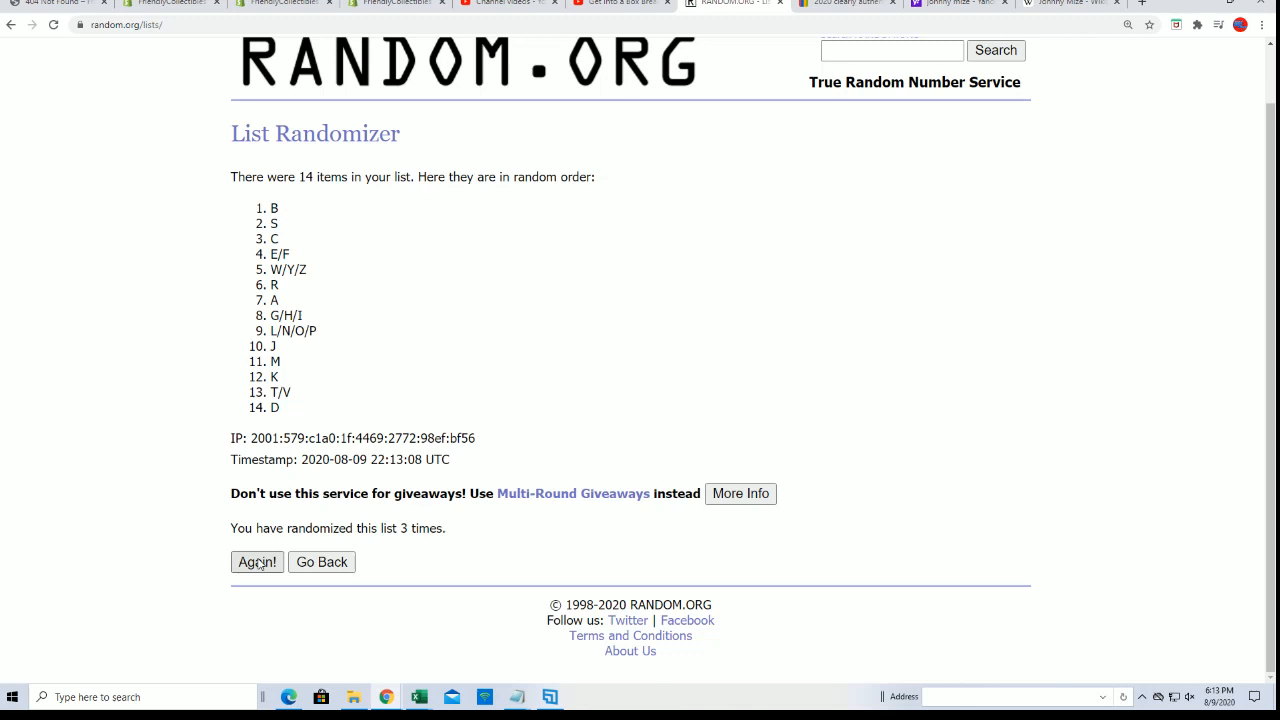
pyautogui.click(257, 562)
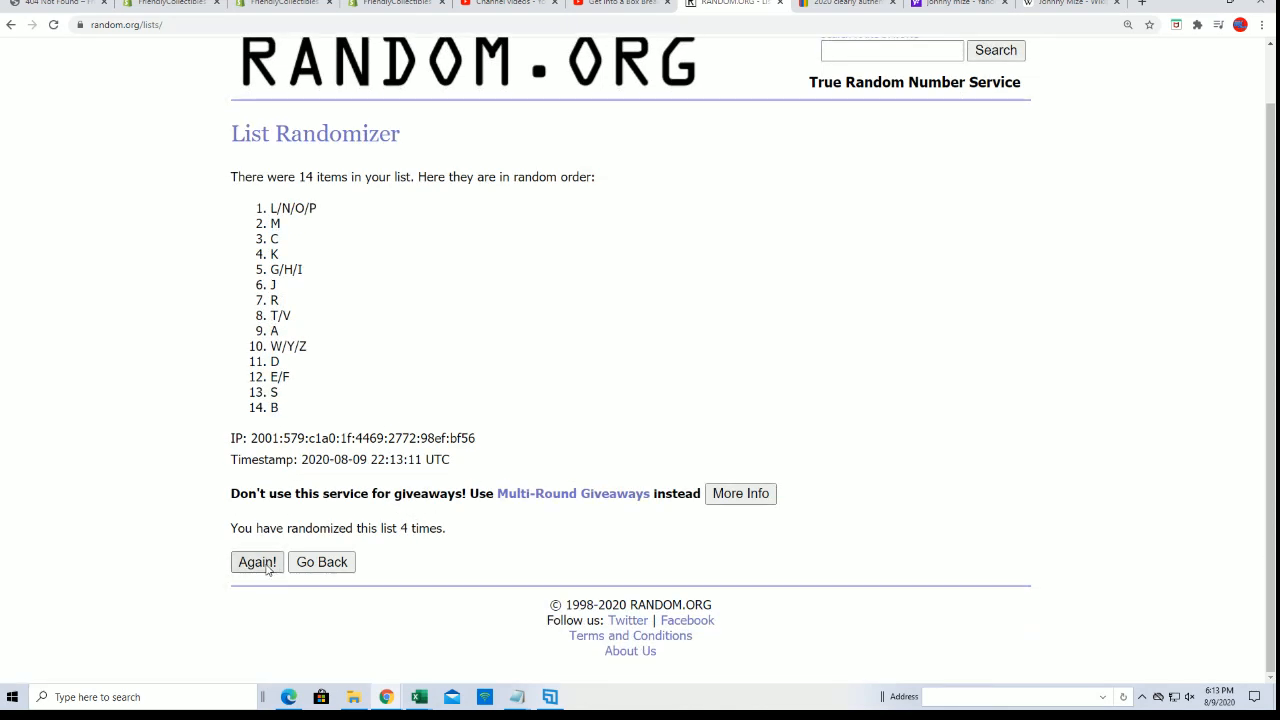
pyautogui.click(257, 562)
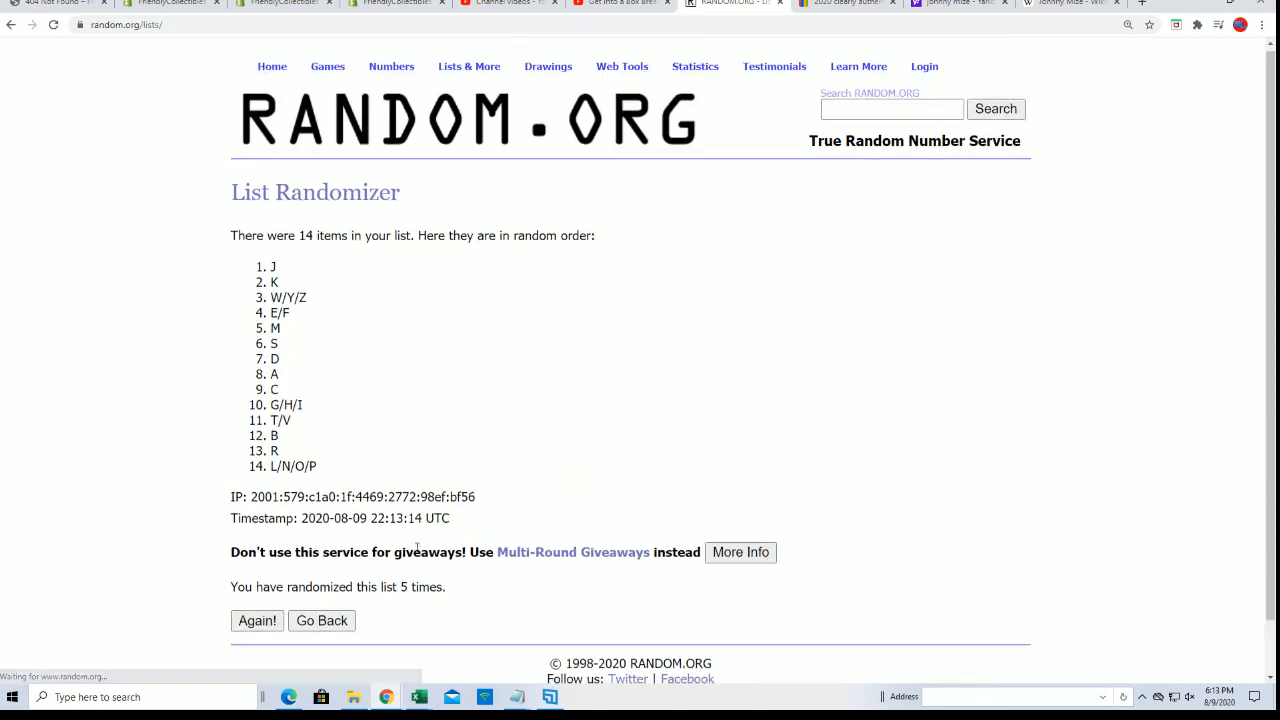
pyautogui.click(256, 620)
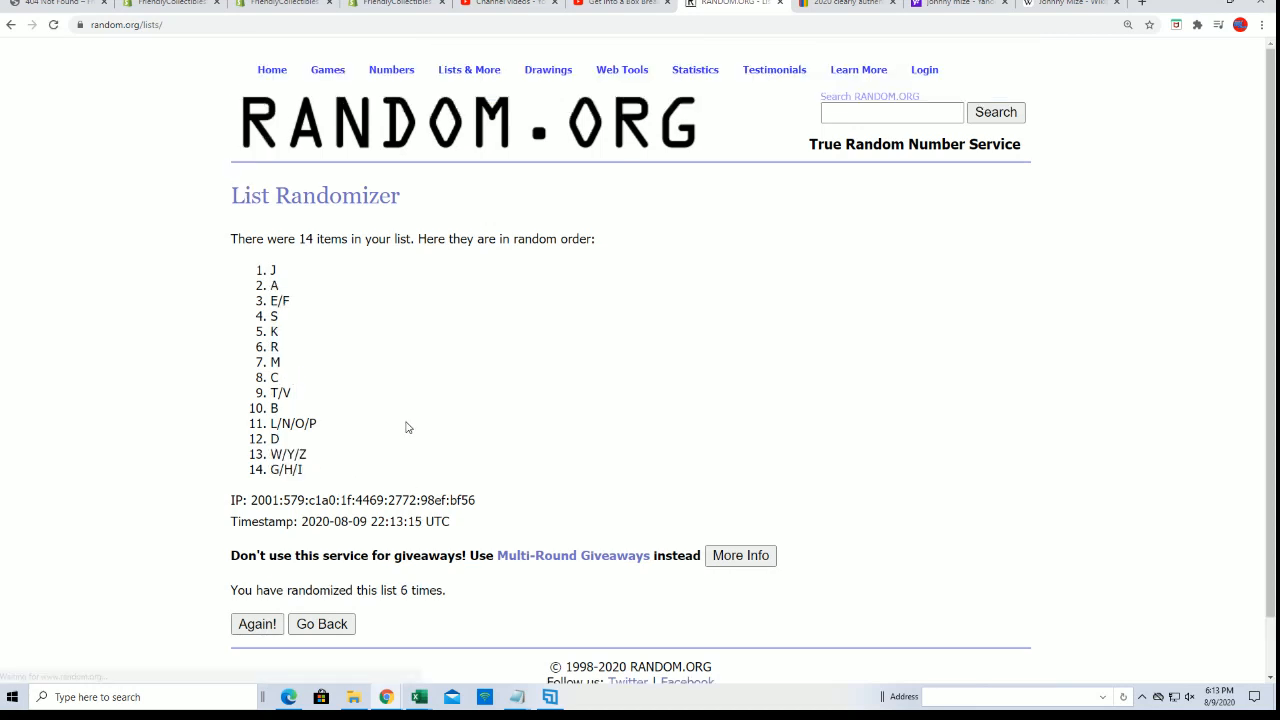
pyautogui.scroll(-3)
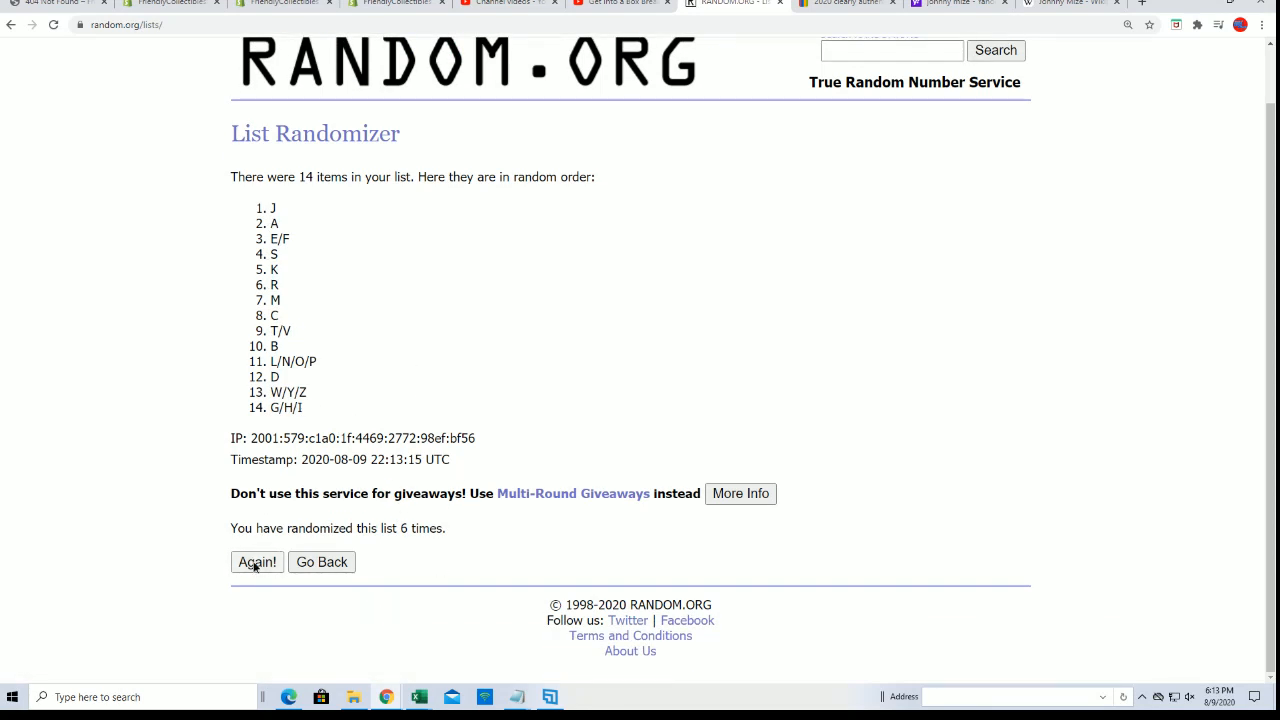
pyautogui.click(257, 562)
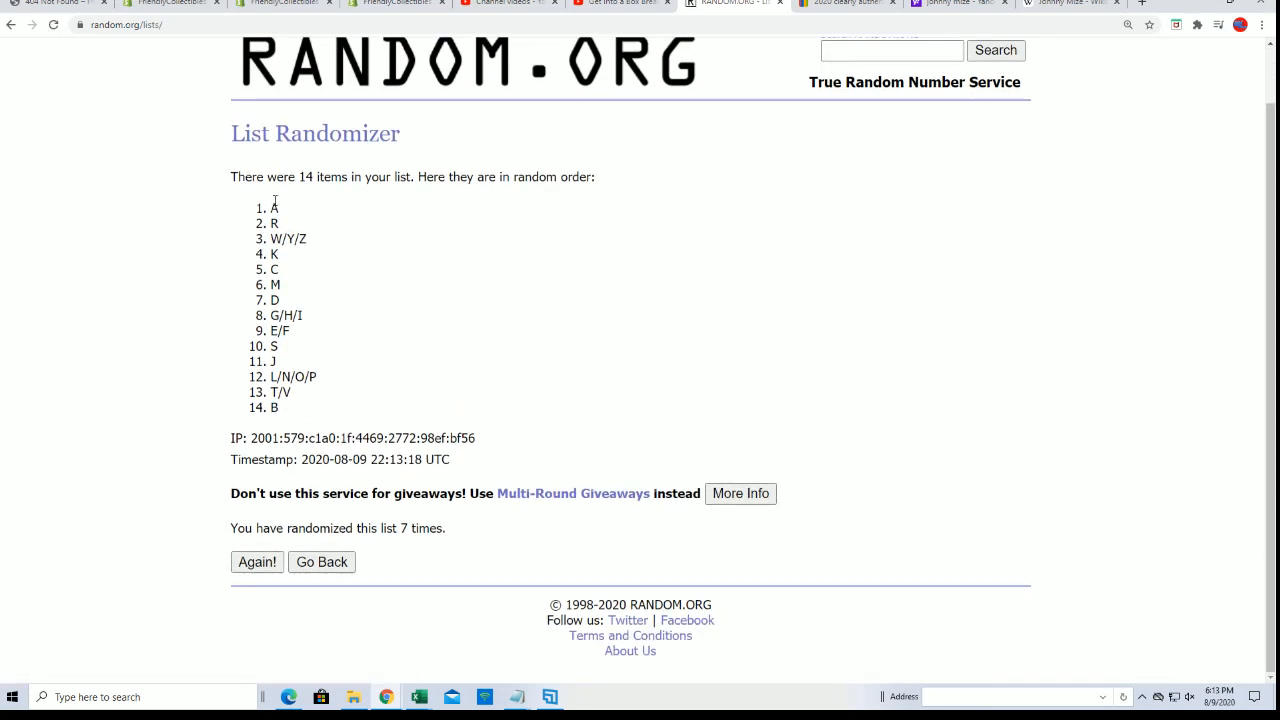
# Copy the shuffled letter groups and paste them as plain text into B2 beside the owners.
pyautogui.rightClick(307, 387)
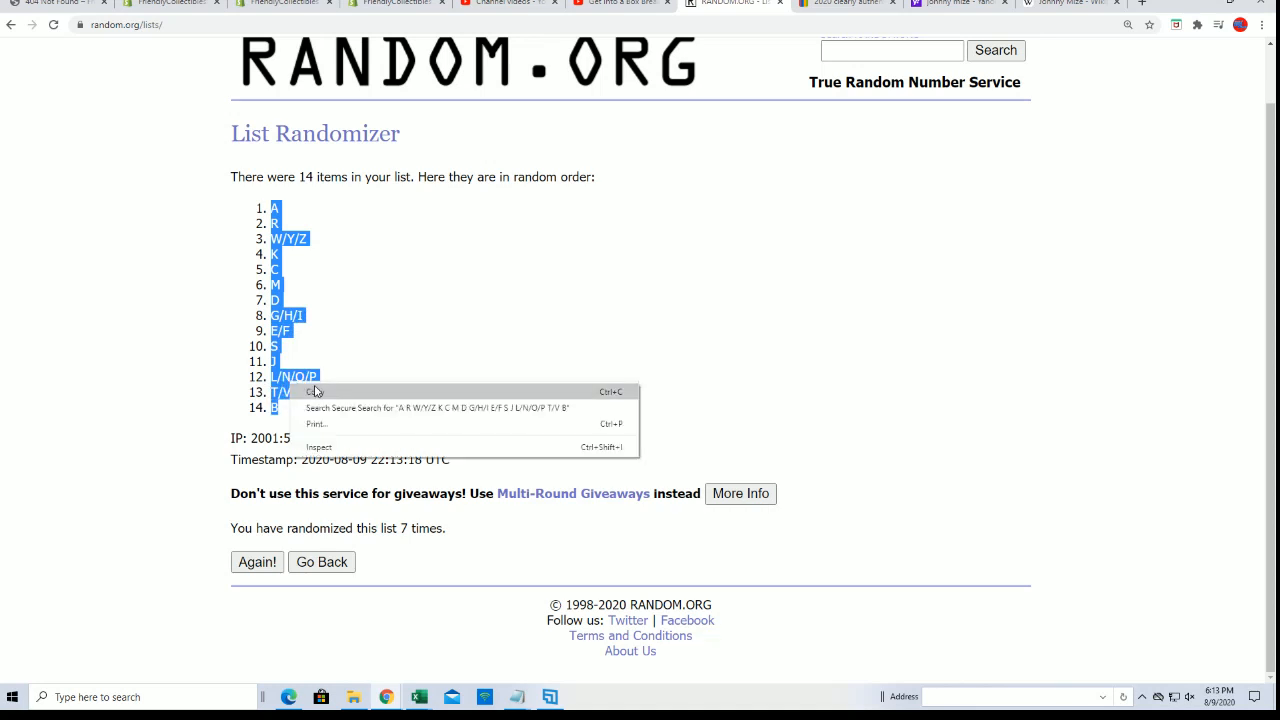
pyautogui.click(313, 392)
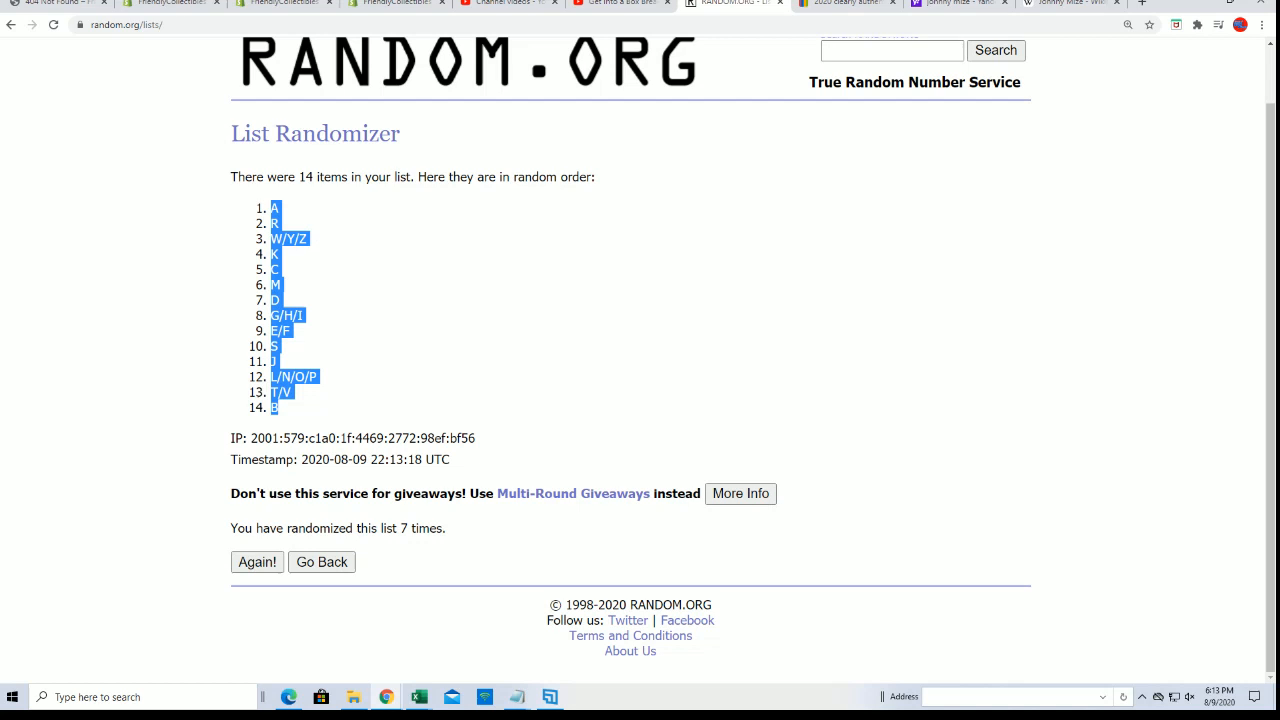
pyautogui.click(420, 694)
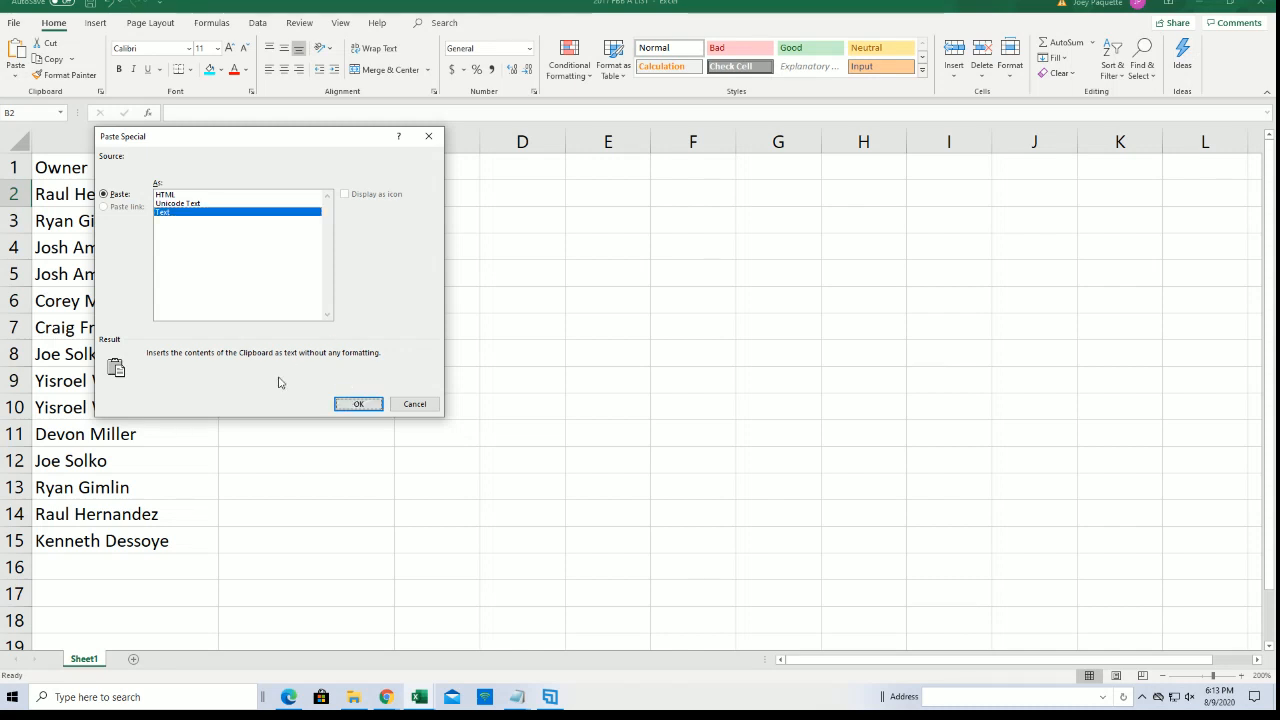
pyautogui.click(358, 404)
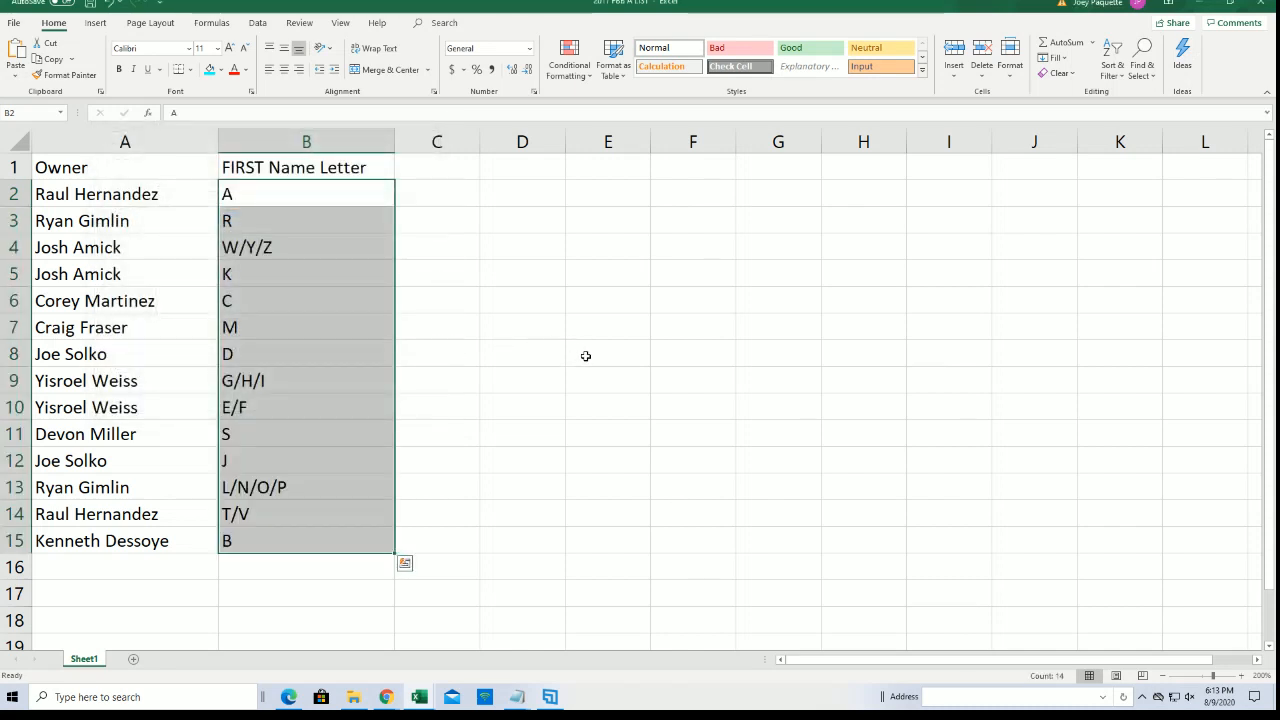
pyautogui.click(124, 141)
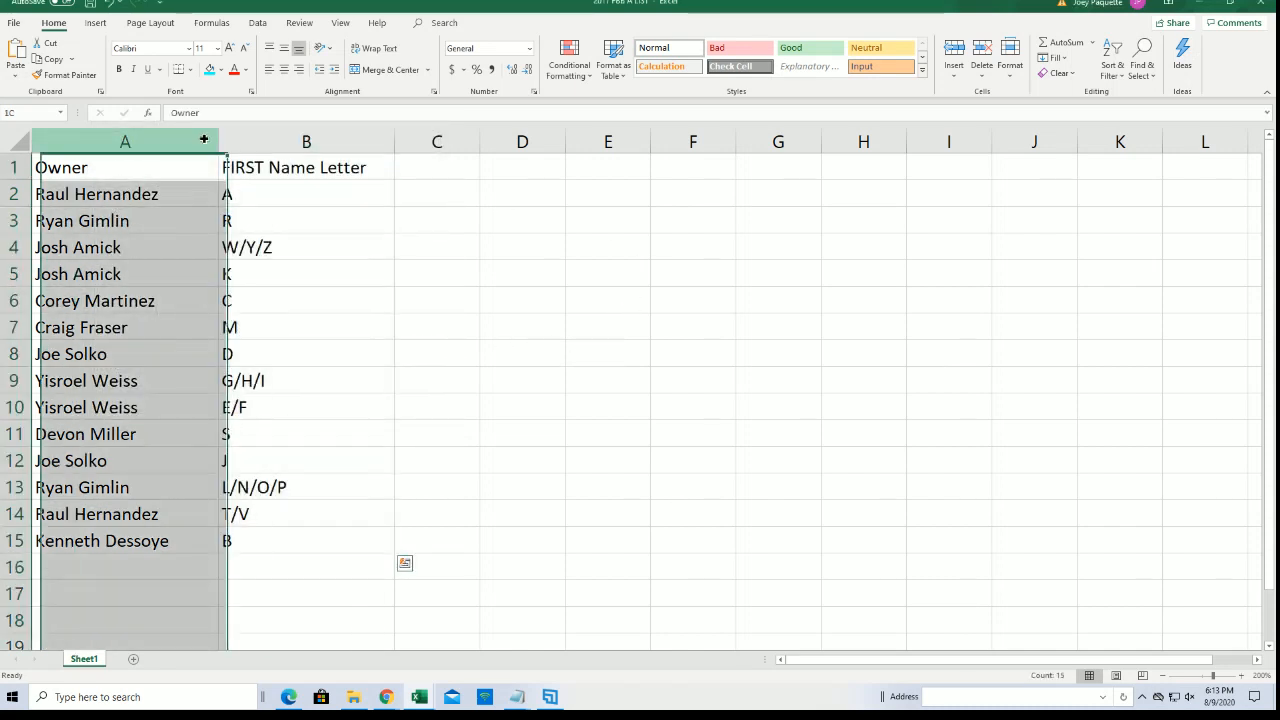
# Shrink column A to fit the owner names and review the pairings.
pyautogui.moveTo(227, 141); pyautogui.dragTo(218, 141)
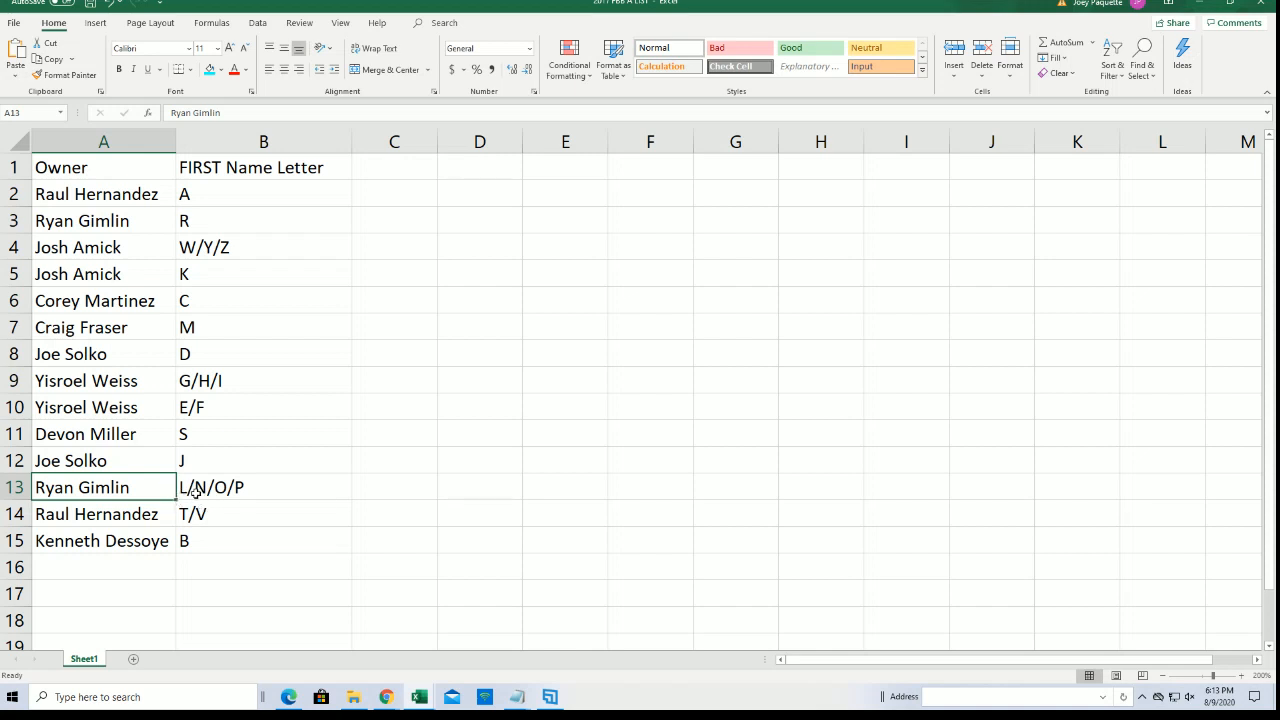
pyautogui.moveTo(150, 247)
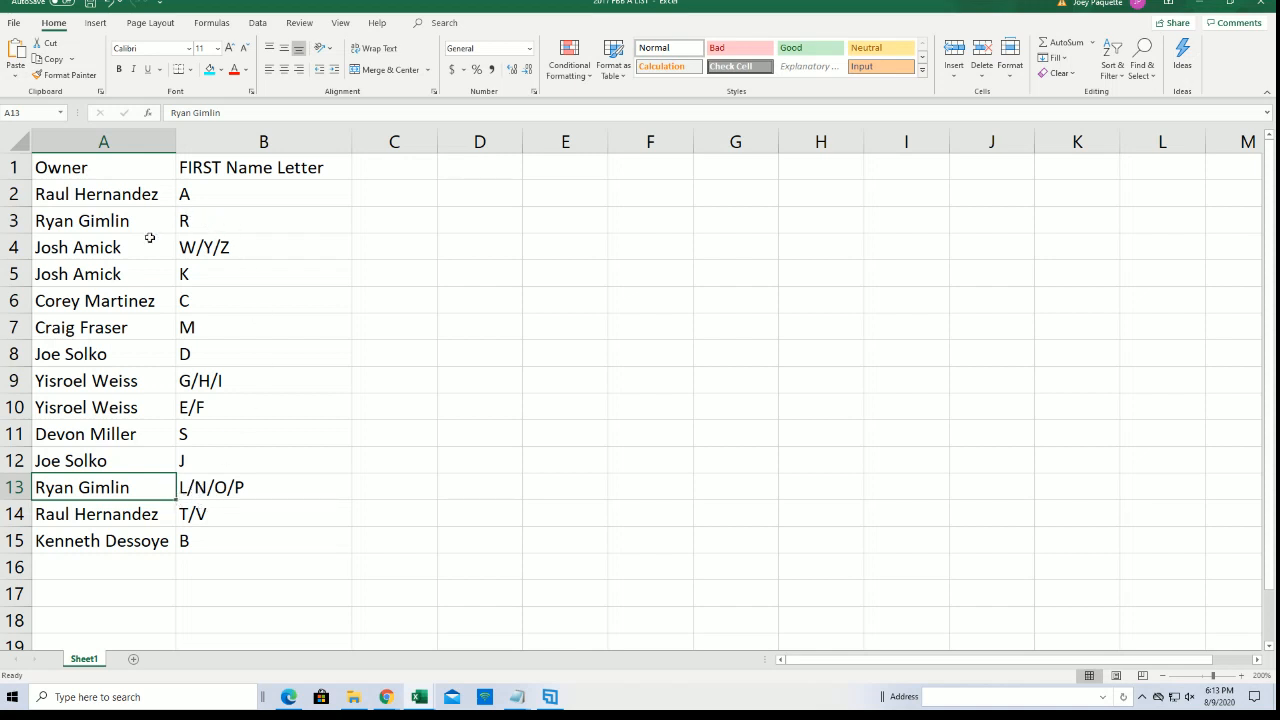
pyautogui.moveTo(132, 514)
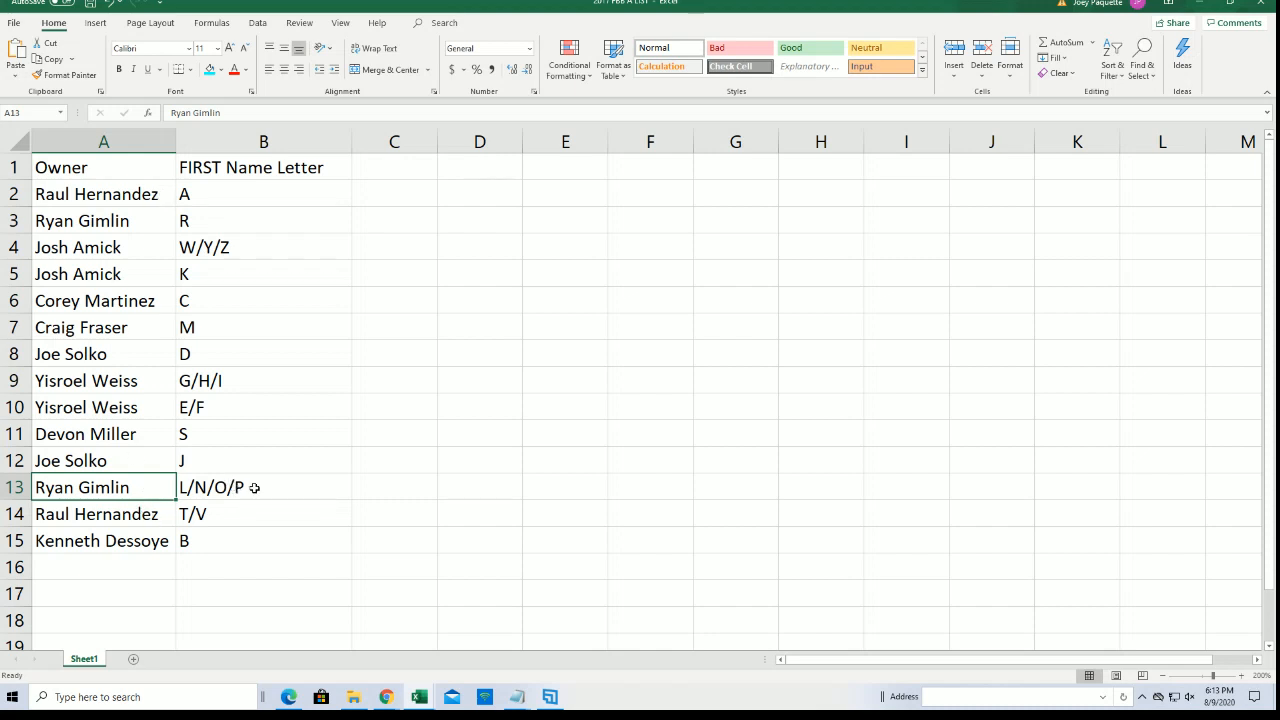
pyautogui.moveTo(253, 486)
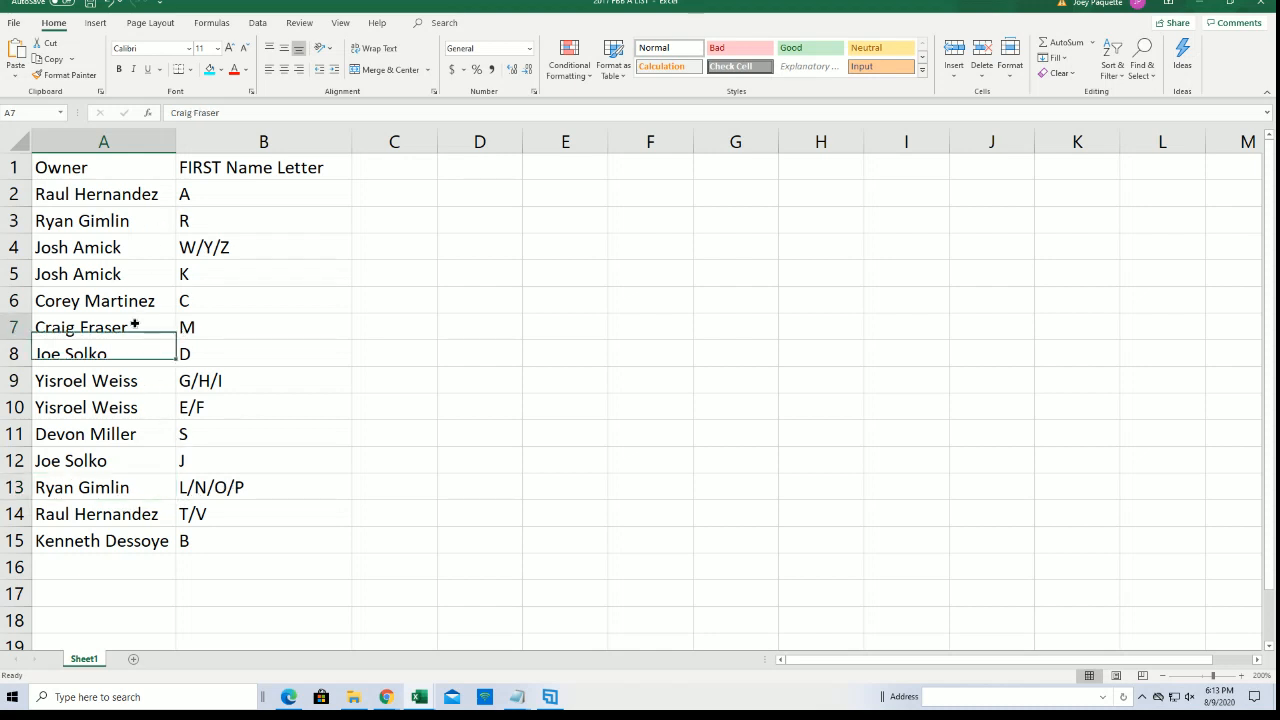
pyautogui.click(103, 194)
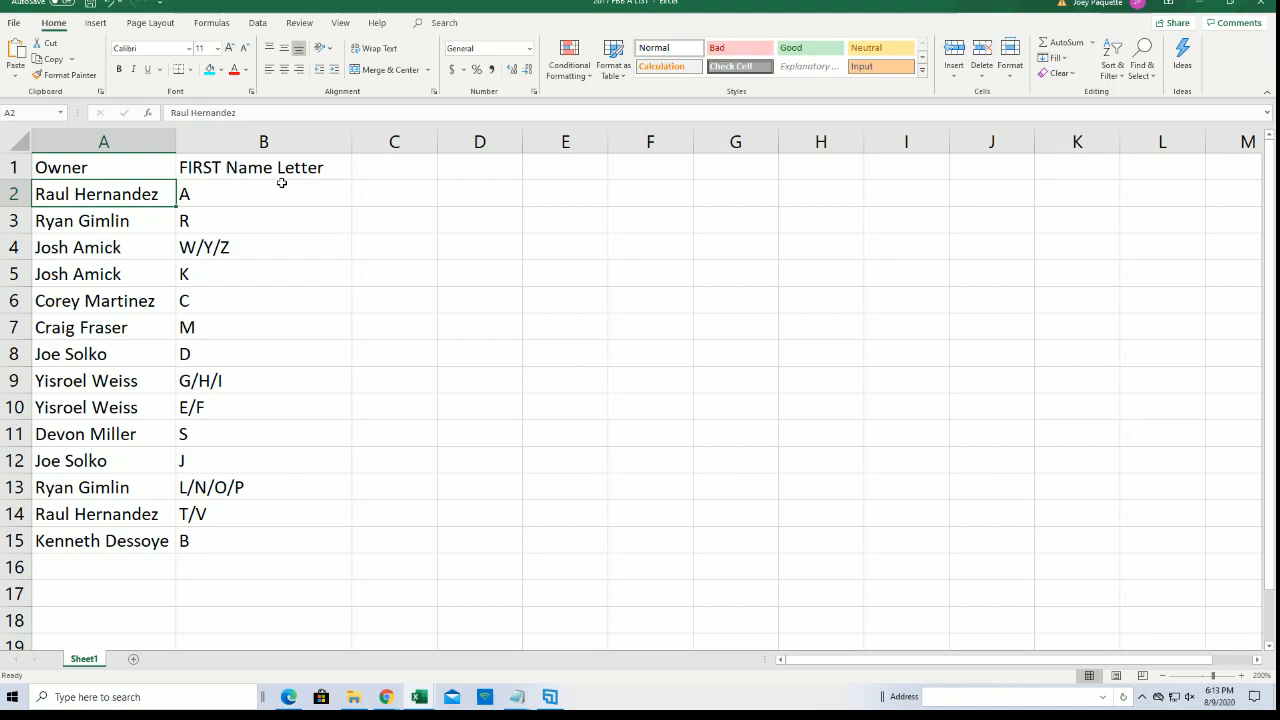
pyautogui.moveTo(230, 167)
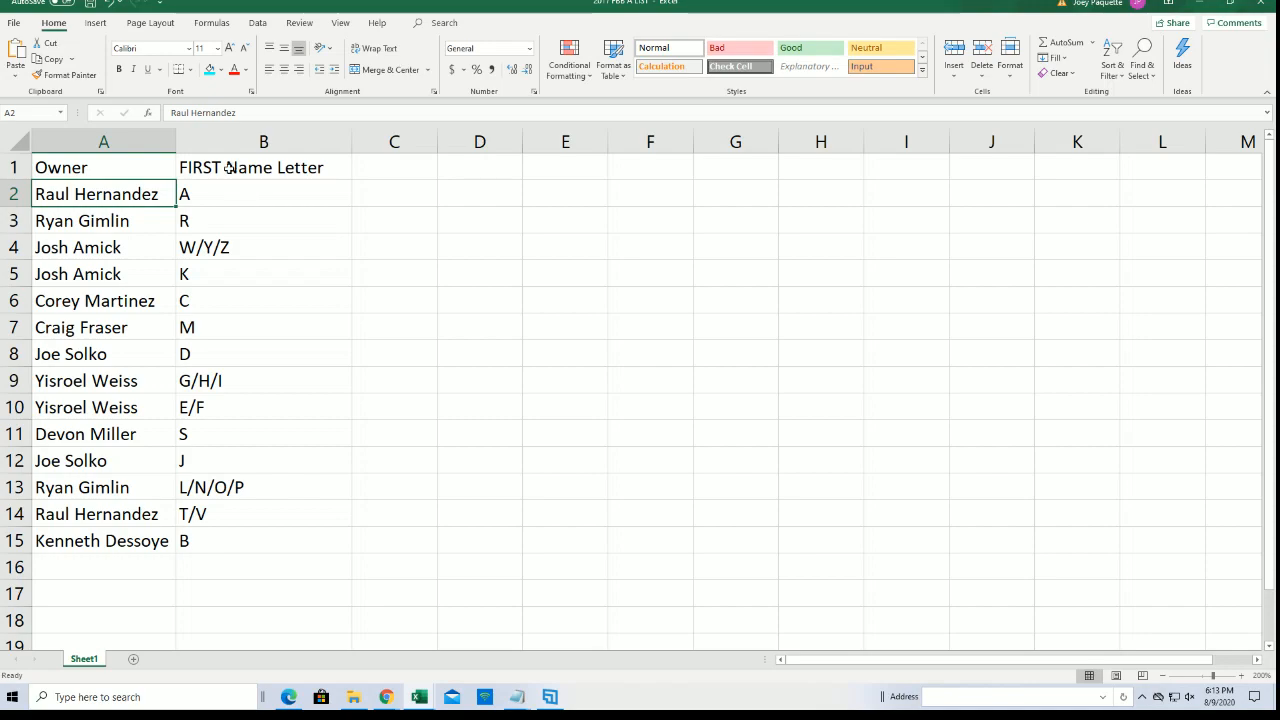